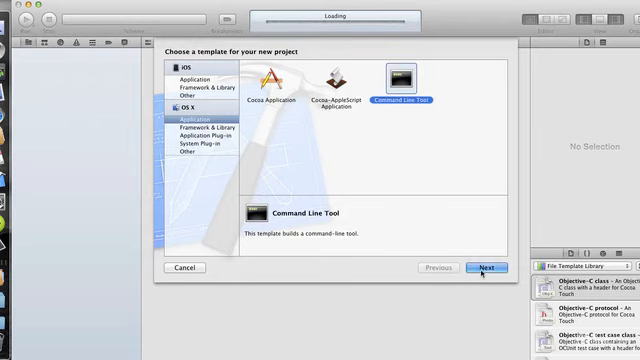
Accept the OS X Command Line Tool template and continue to project options.
left_click(488, 267)
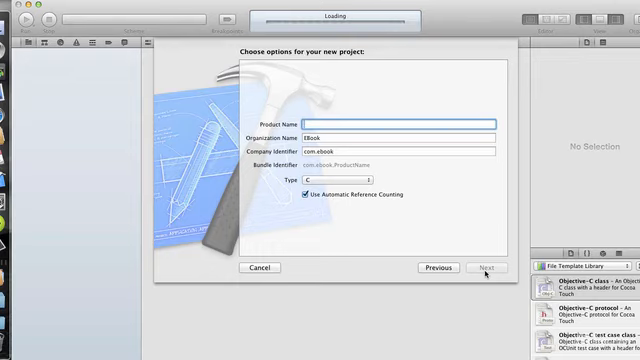
Name the product HelloWorld, keep type C, and turn off Automatic Reference Counting.
type("HelloW")
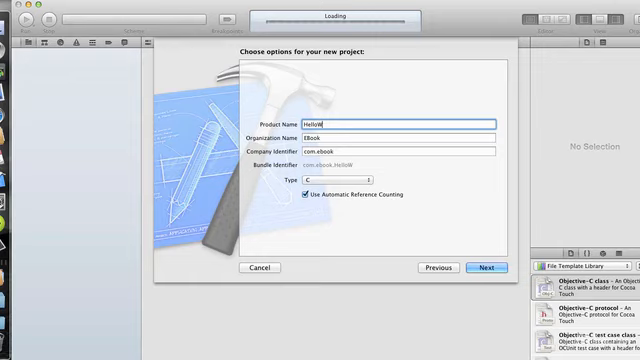
type("orld")
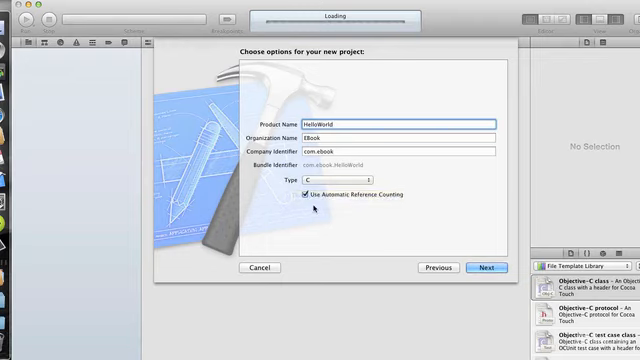
left_click(309, 195)
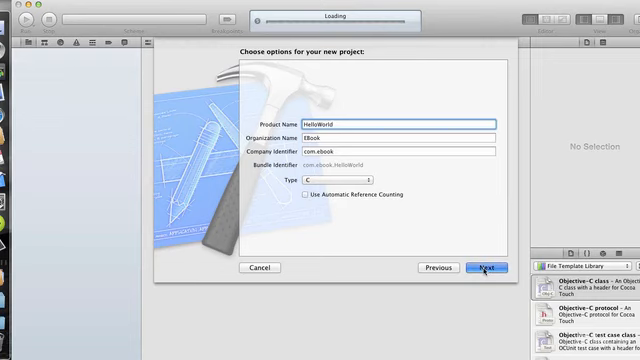
left_click(486, 269)
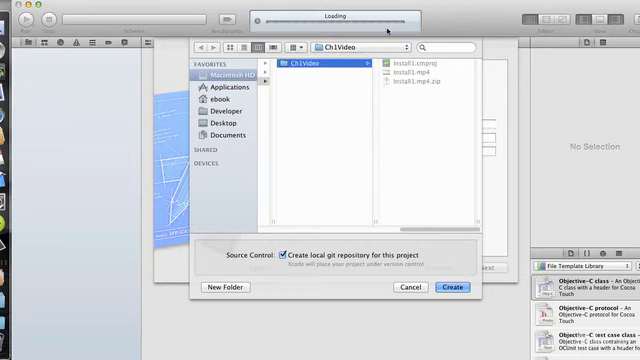
mouse_move(445, 159)
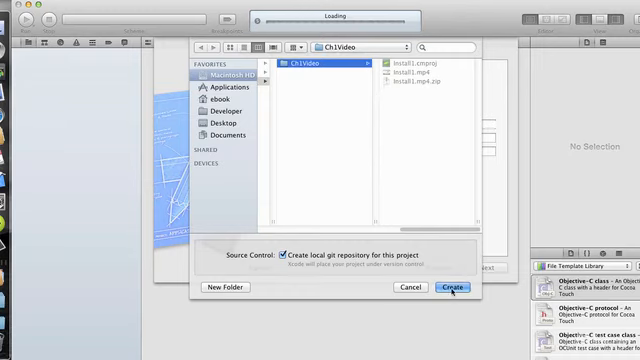
mouse_move(333, 119)
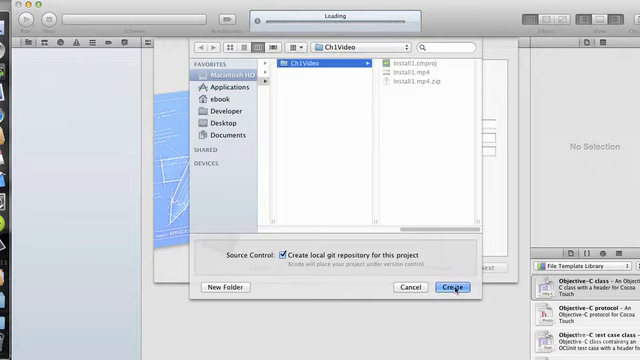
Create the HelloWorld project in the Ch1Video folder.
left_click(457, 288)
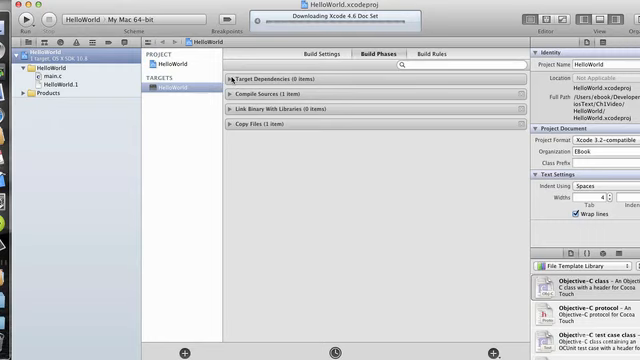
Inspect Target Dependencies, Compile Sources, Link Libraries and Copy Files phases, then view Build Rules.
left_click(224, 78)
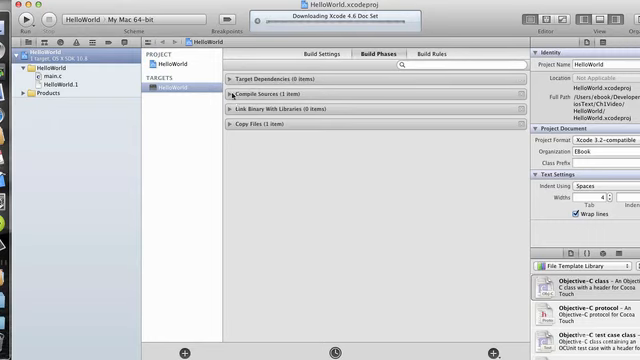
left_click(230, 91)
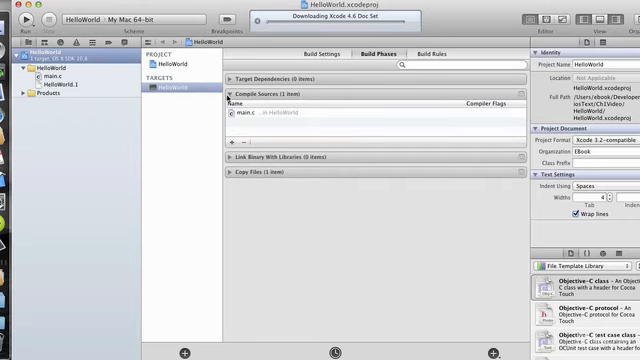
left_click(226, 94)
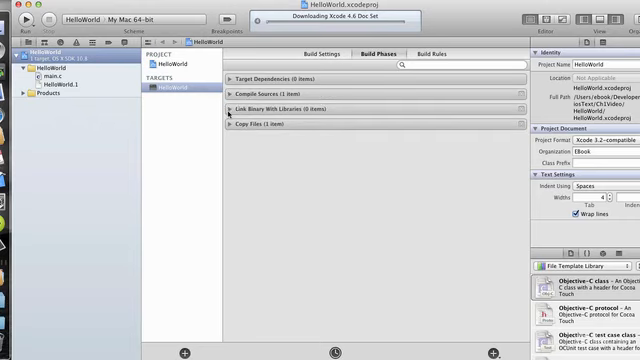
left_click(213, 109)
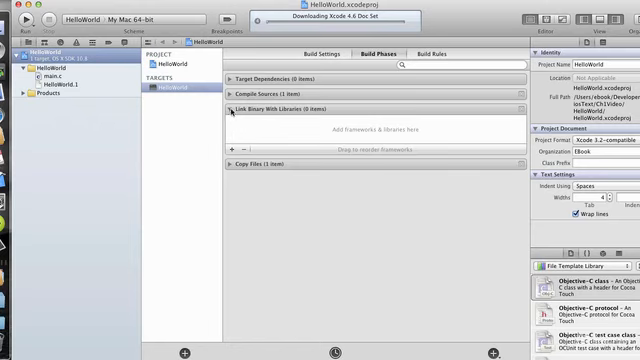
left_click(238, 108)
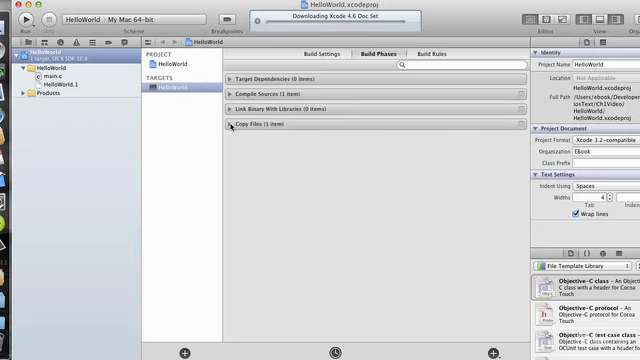
left_click(227, 127)
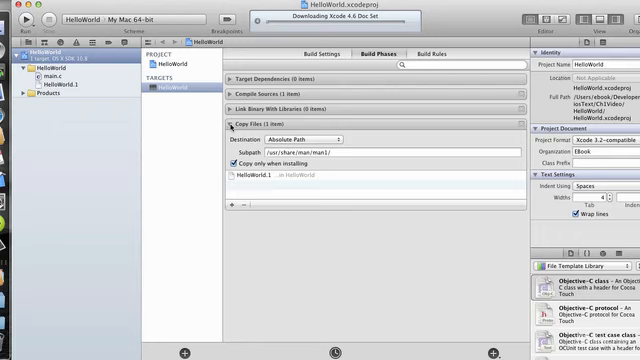
left_click(227, 124)
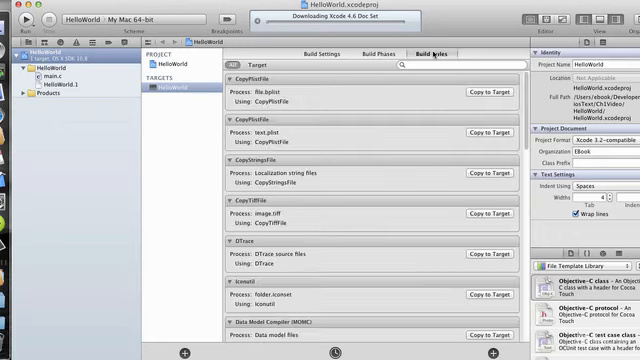
scroll("down", 3)
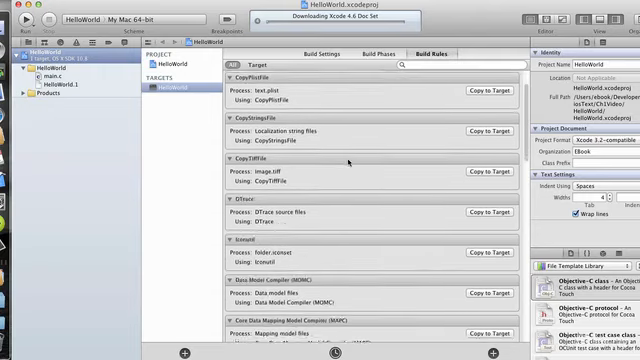
scroll("down", 3)
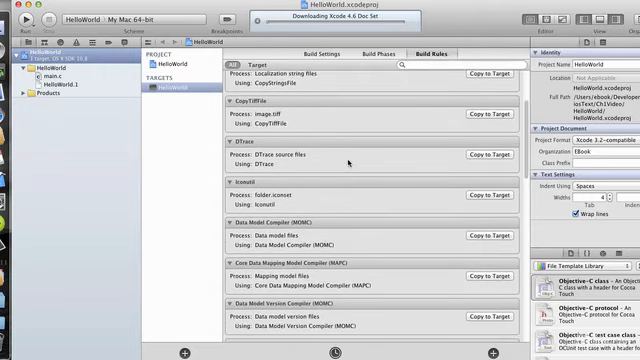
scroll("up", 3)
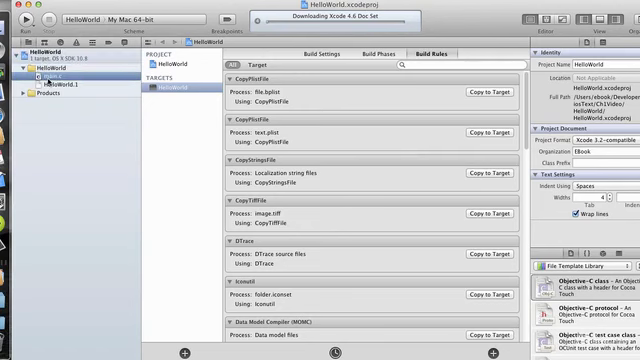
Open main.c from the Project Navigator to view its Hello, World! main function.
left_click(42, 75)
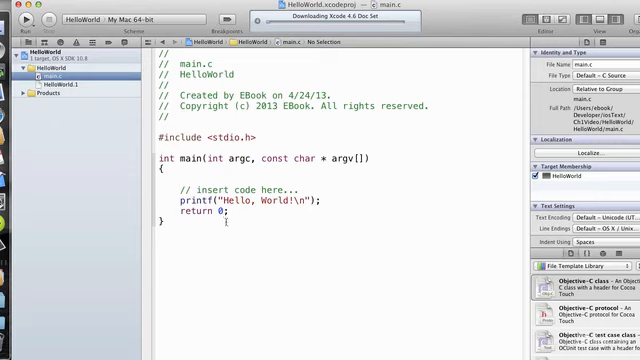
mouse_move(418, 138)
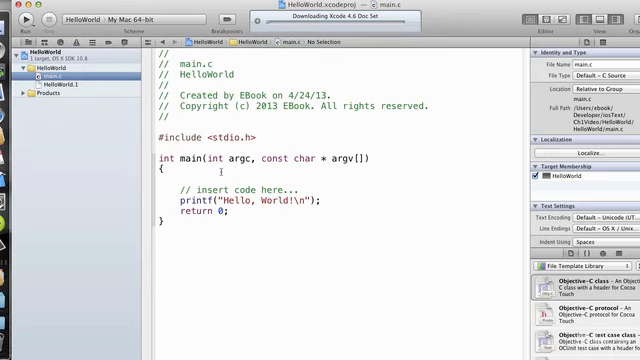
mouse_move(150, 182)
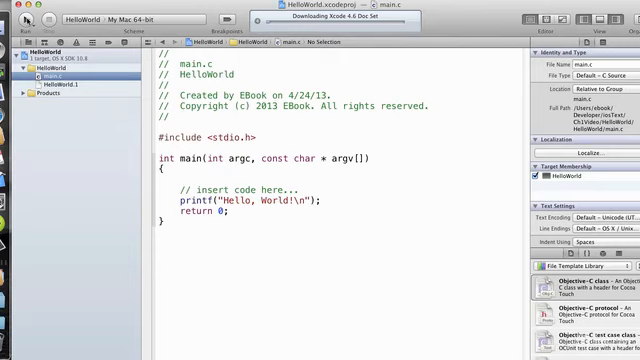
mouse_move(16, 24)
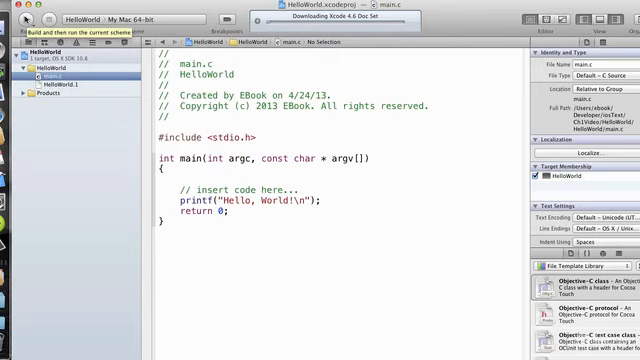
Run the HelloWorld scheme so the output pane prints Hello, World!
left_click(10, 18)
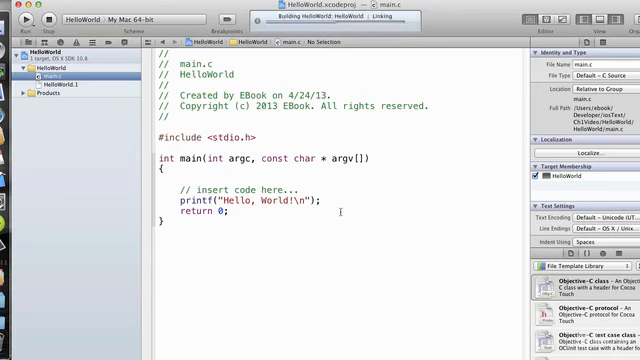
left_click(18, 32)
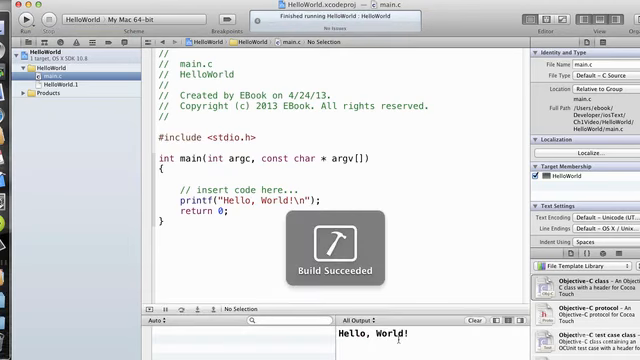